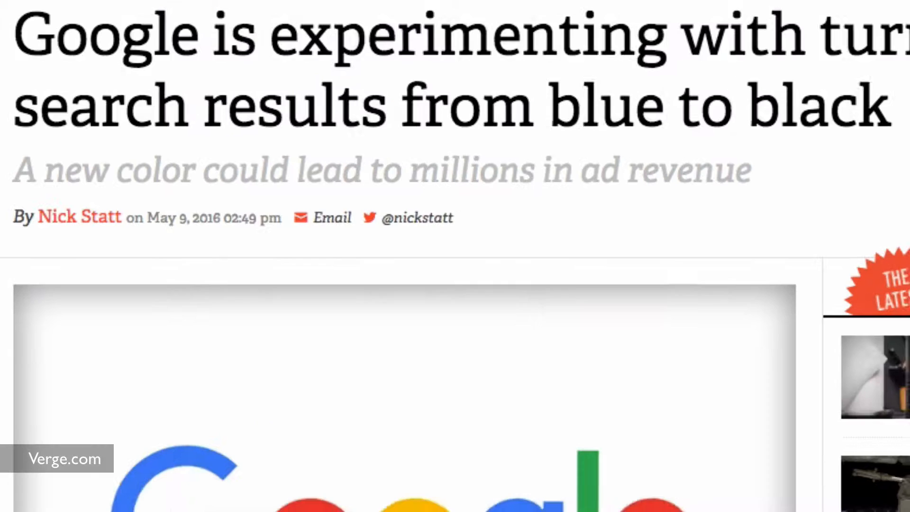
scroll(down, 3)
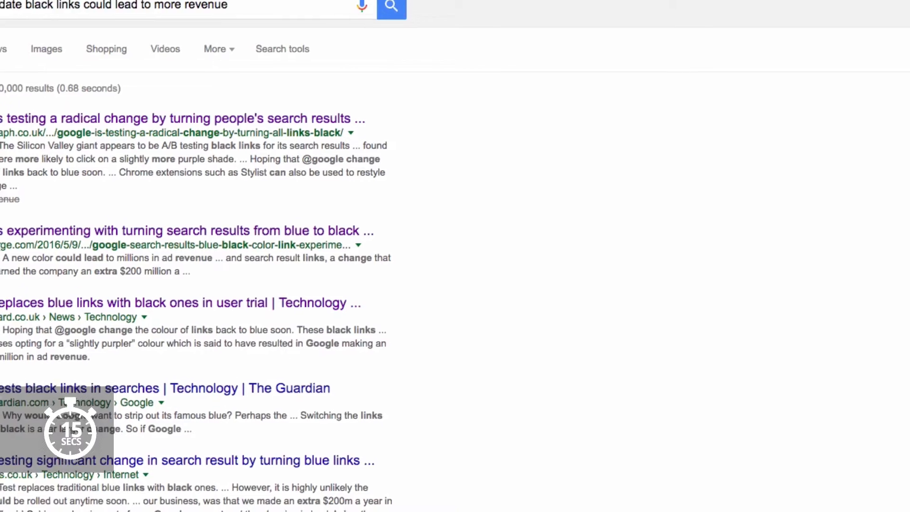
scroll(down, 3)
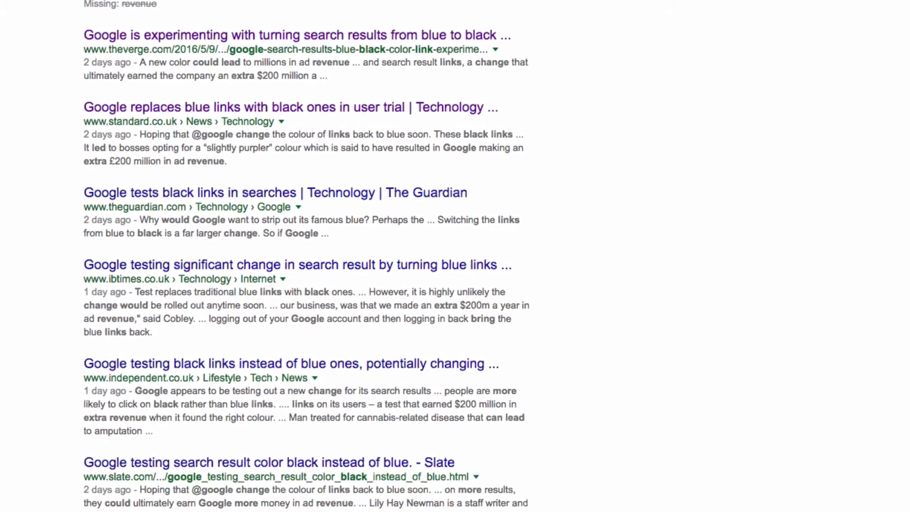
scroll(down, 3)
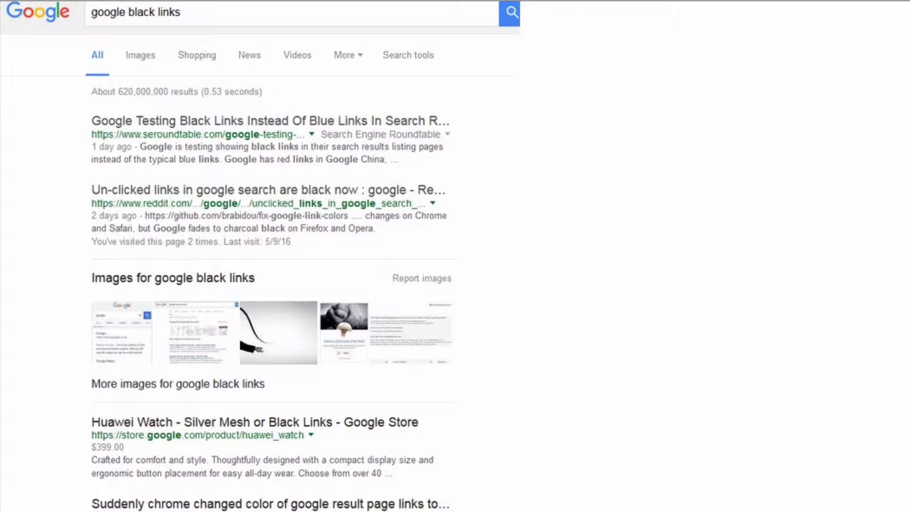
text(test)
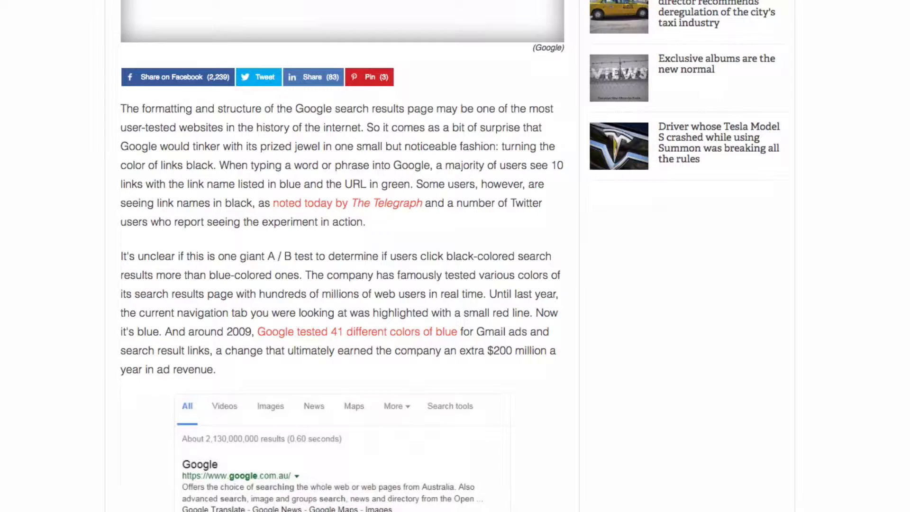
scroll(down, 3)
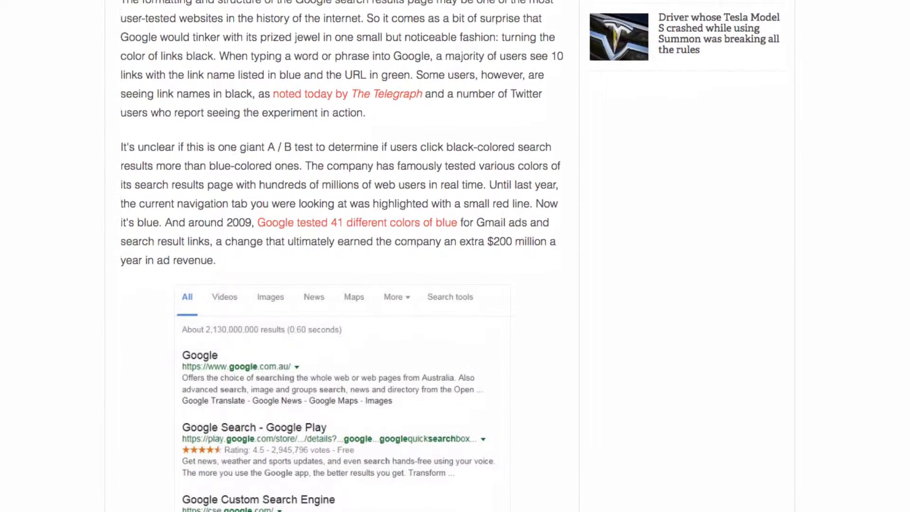
scroll(down, 3)
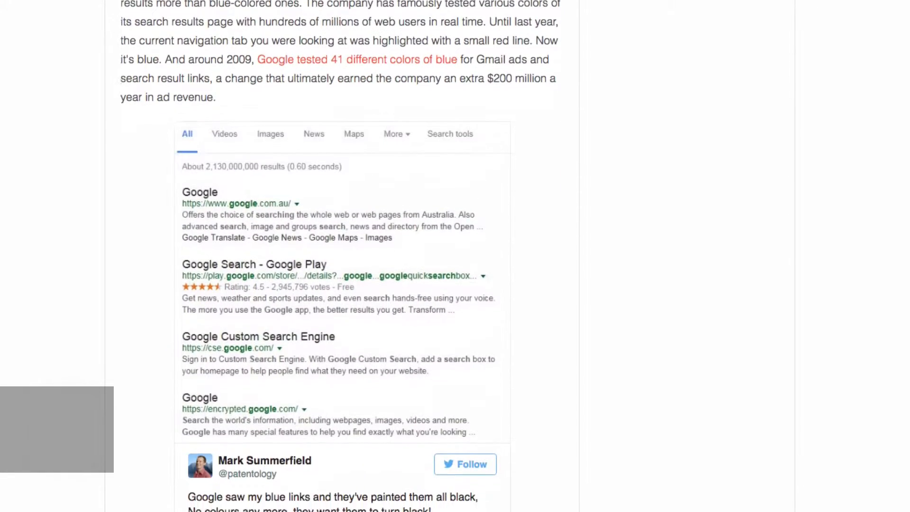